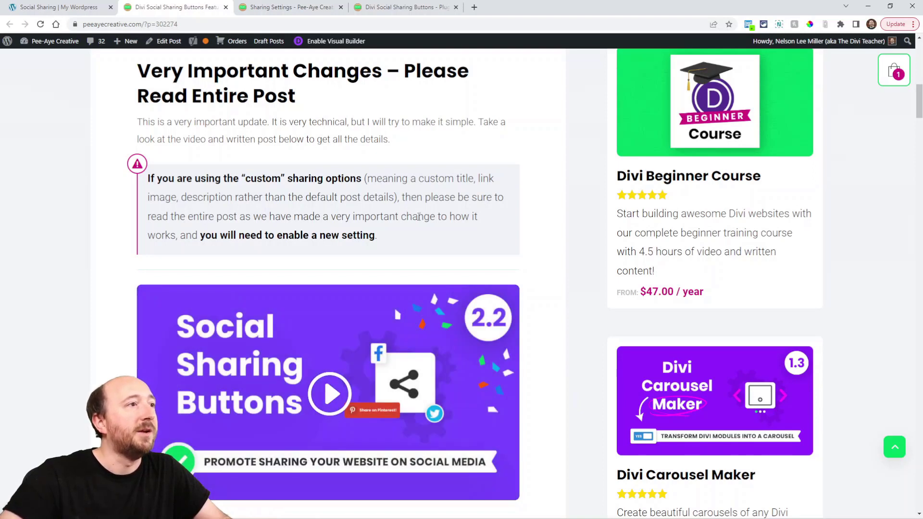
{"action": "mouse_move", "coordinate": [435, 230]}
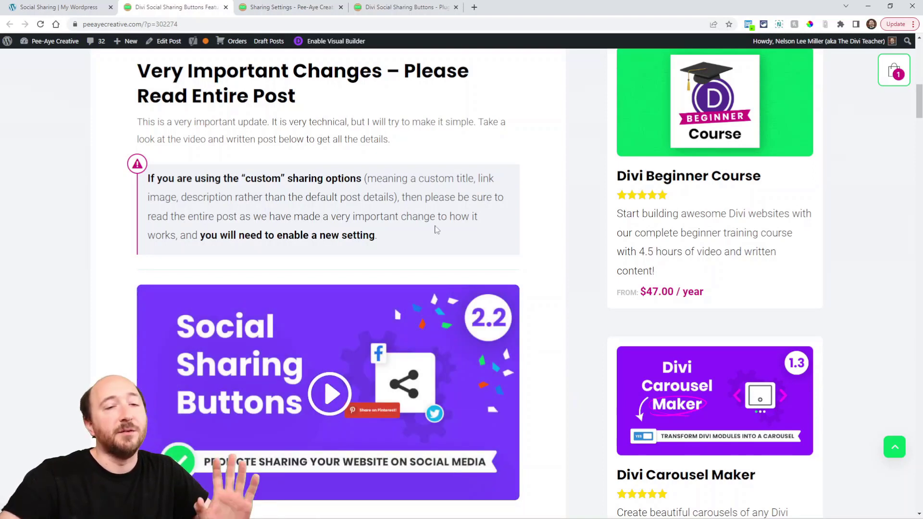
Scroll the Social Sharing Buttons 2.2 post down through New Features to the Dynamic Content section
{"action": "scroll", "scroll_direction": "down", "scroll_amount": 3}
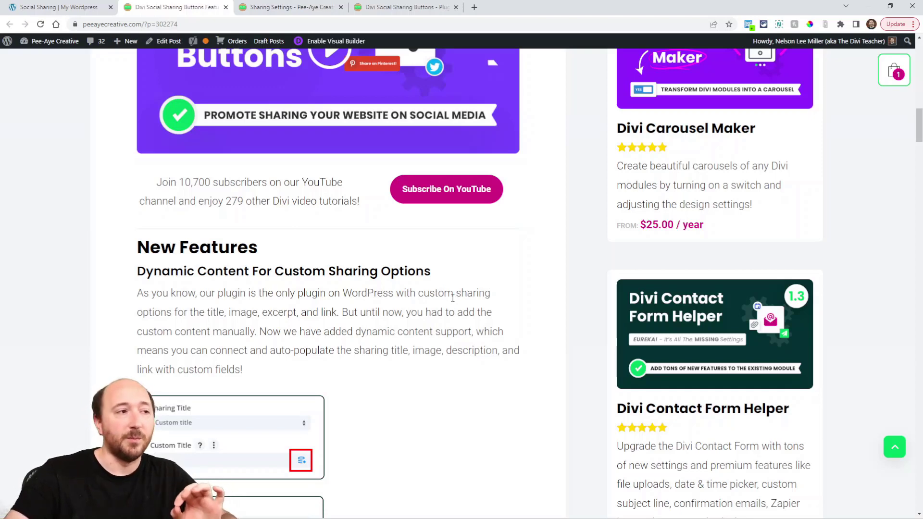
{"action": "scroll", "scroll_direction": "down", "scroll_amount": 3}
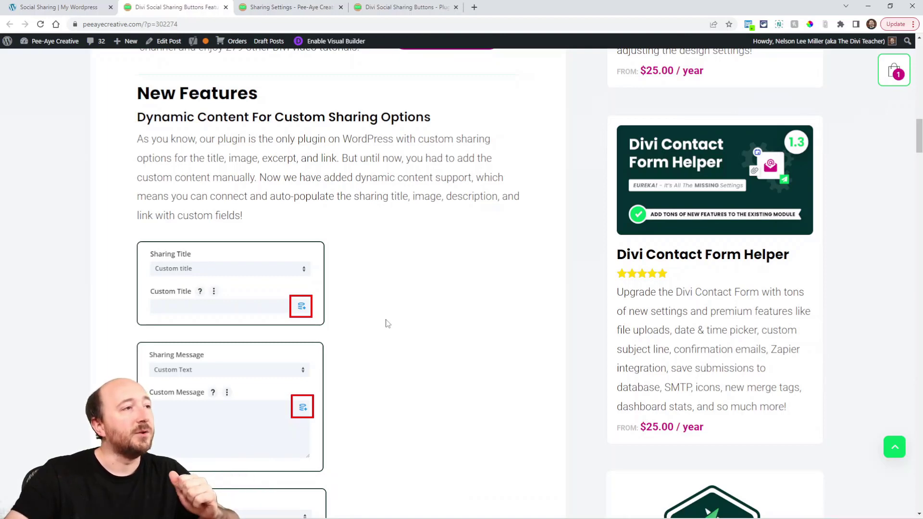
{"action": "scroll", "scroll_direction": "down", "scroll_amount": 3}
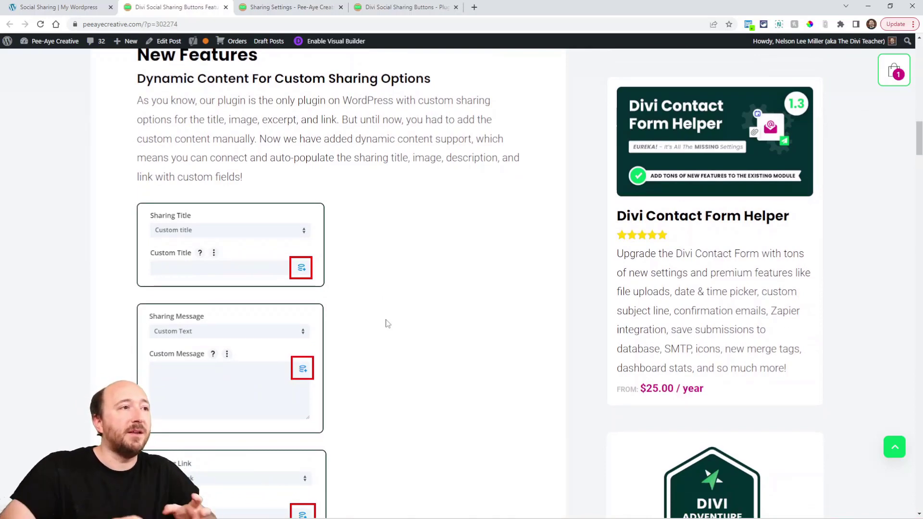
{"action": "scroll", "scroll_direction": "down", "scroll_amount": 3}
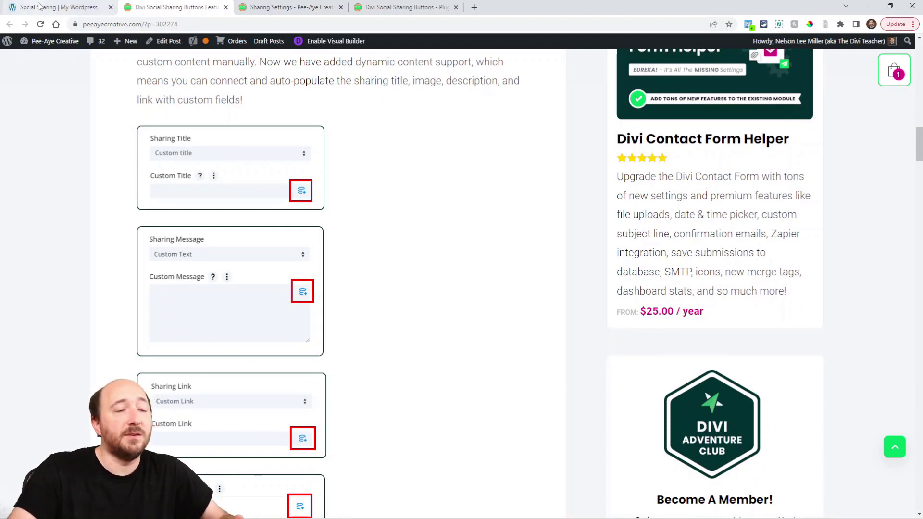
{"action": "mouse_move", "coordinate": [299, 191]}
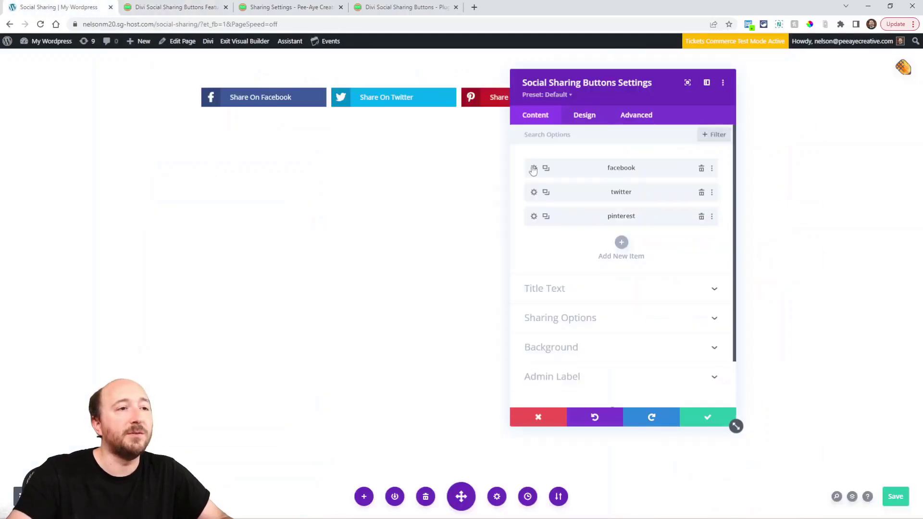
In the facebook button's Sharing Options, set the Sharing Title to Custom Title
{"action": "left_click", "coordinate": [533, 167]}
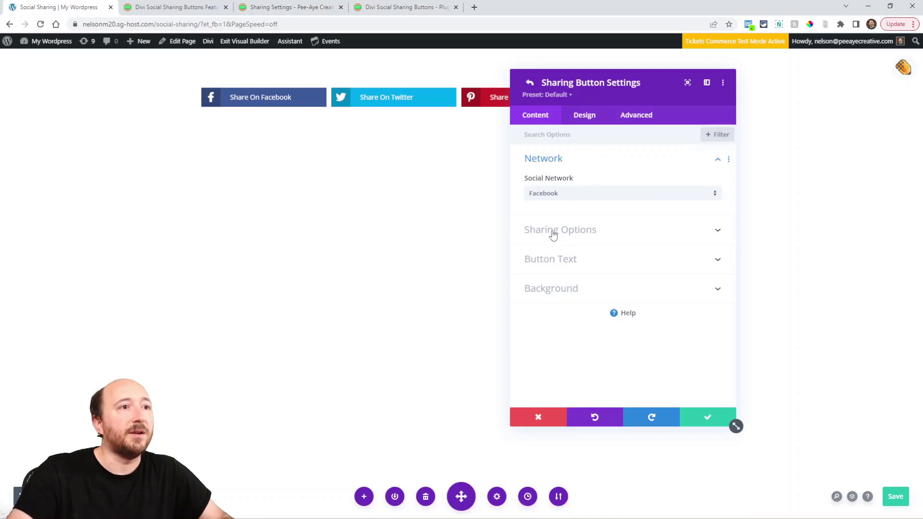
{"action": "left_click", "coordinate": [560, 229]}
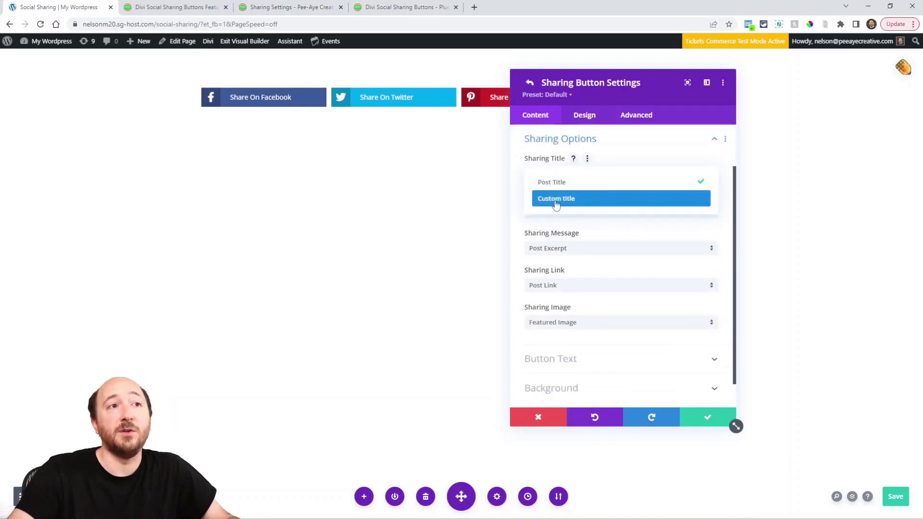
{"action": "left_click", "coordinate": [555, 198]}
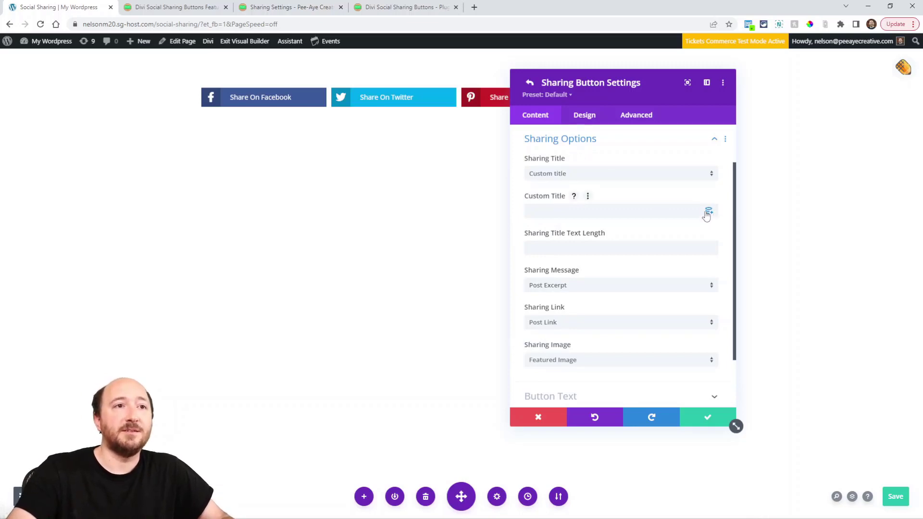
Set the Sharing Message and Sharing Link to their Custom options as well
{"action": "left_click", "coordinate": [708, 211]}
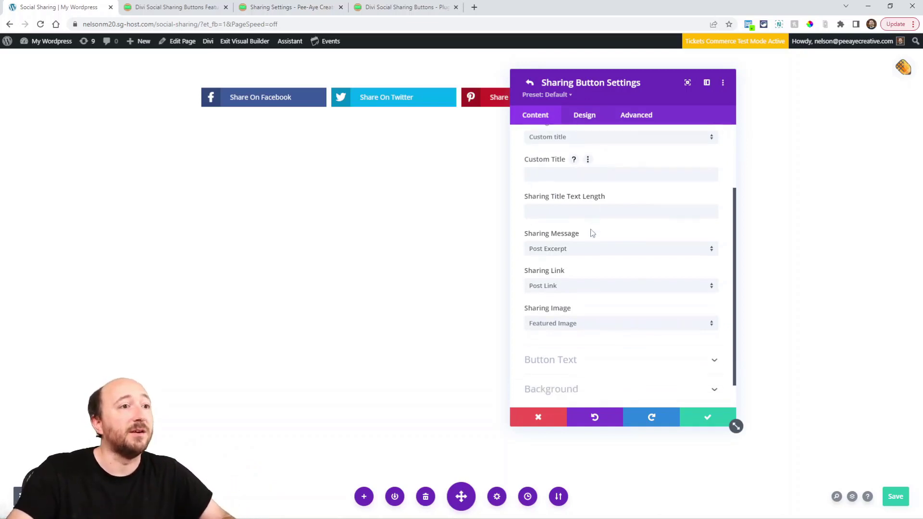
{"action": "scroll", "scroll_direction": "down", "scroll_amount": 3}
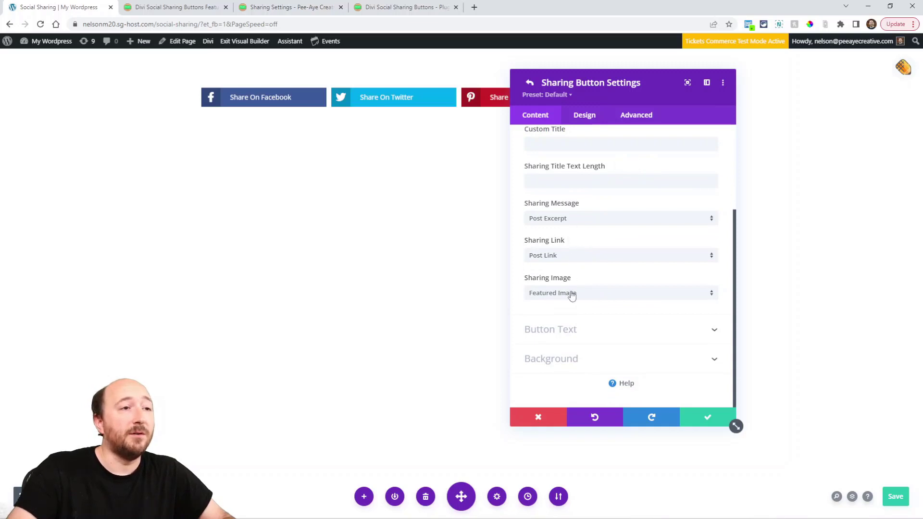
{"action": "left_click", "coordinate": [619, 292]}
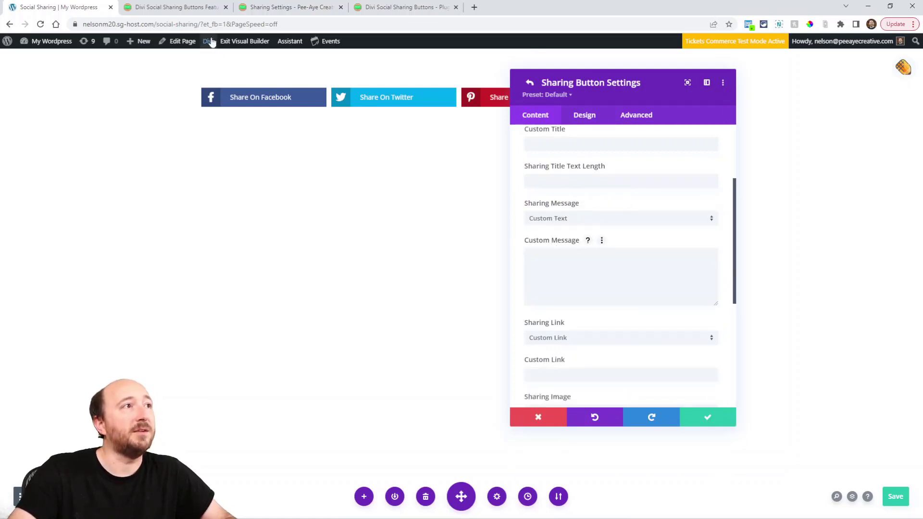
Read the post down to Open Graph Meta Tags, then switch to the Divi Theme Options tab
{"action": "left_click", "coordinate": [174, 7]}
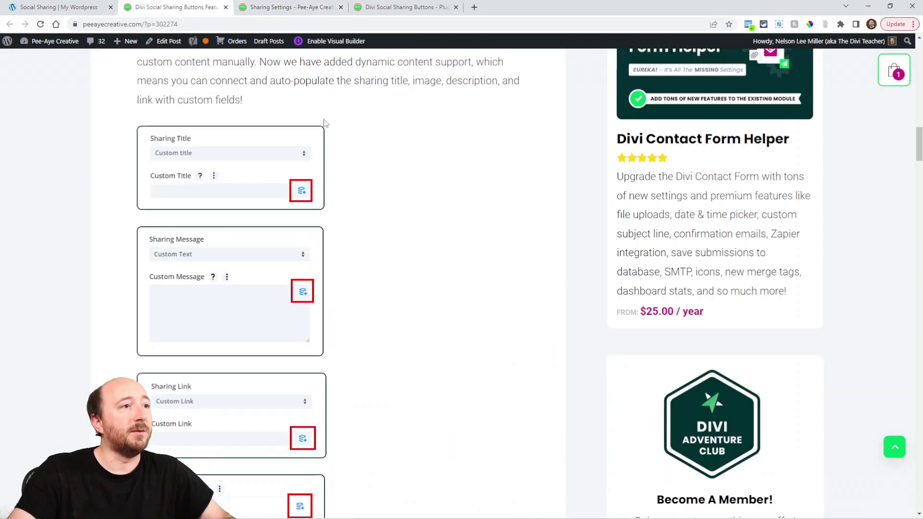
{"action": "scroll", "scroll_direction": "down", "scroll_amount": 3}
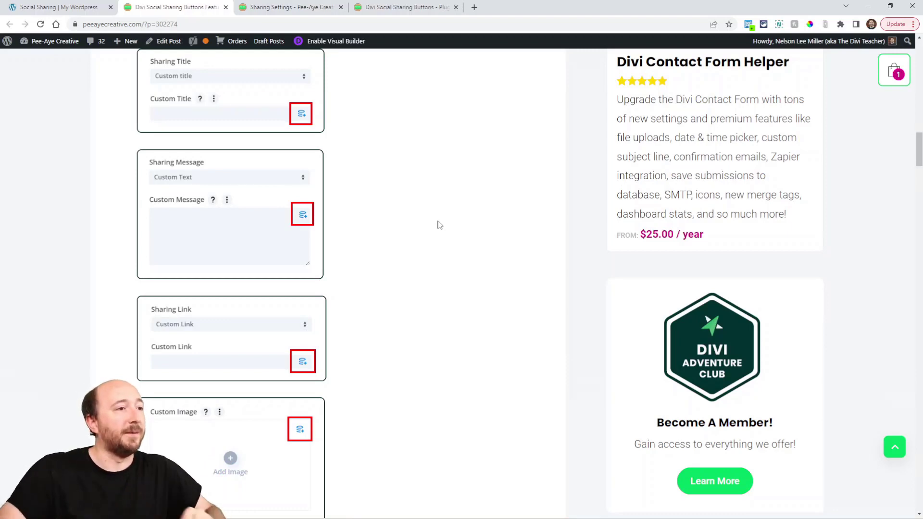
{"action": "scroll", "scroll_direction": "down", "scroll_amount": 3}
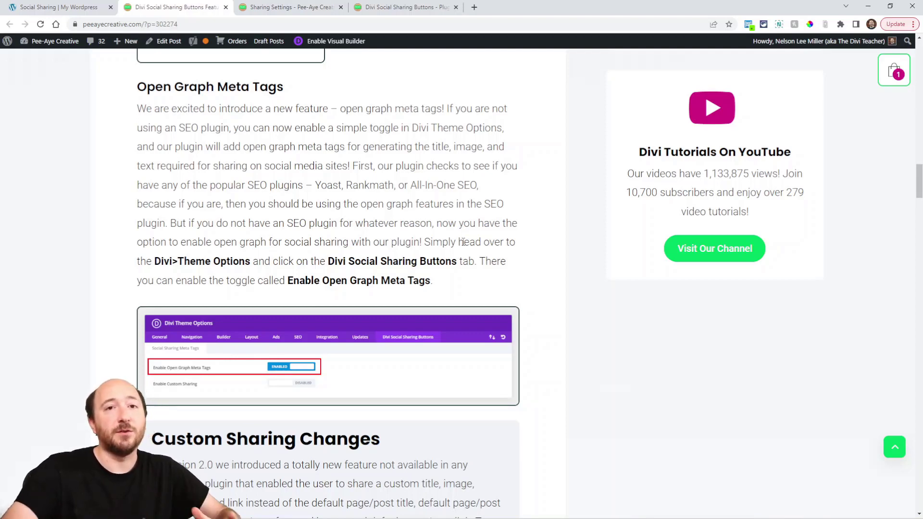
{"action": "scroll", "scroll_direction": "down", "scroll_amount": 3}
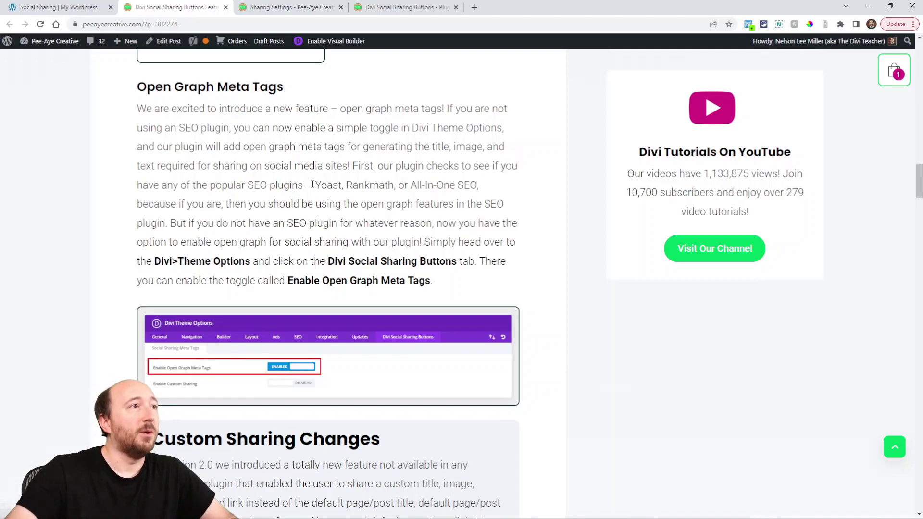
{"action": "left_click", "coordinate": [56, 6]}
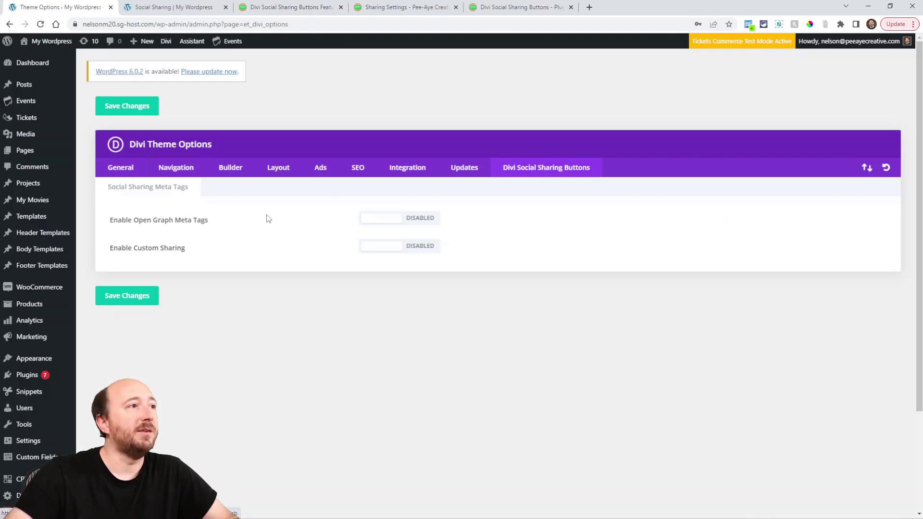
Enable Open Graph Meta Tags after checking its help note, then return to the blog tab
{"action": "left_click", "coordinate": [398, 218]}
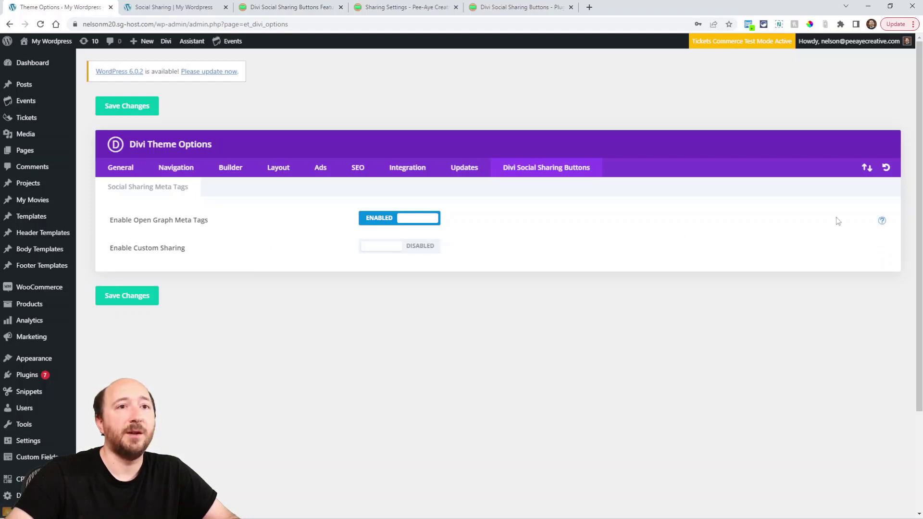
{"action": "left_click", "coordinate": [882, 221]}
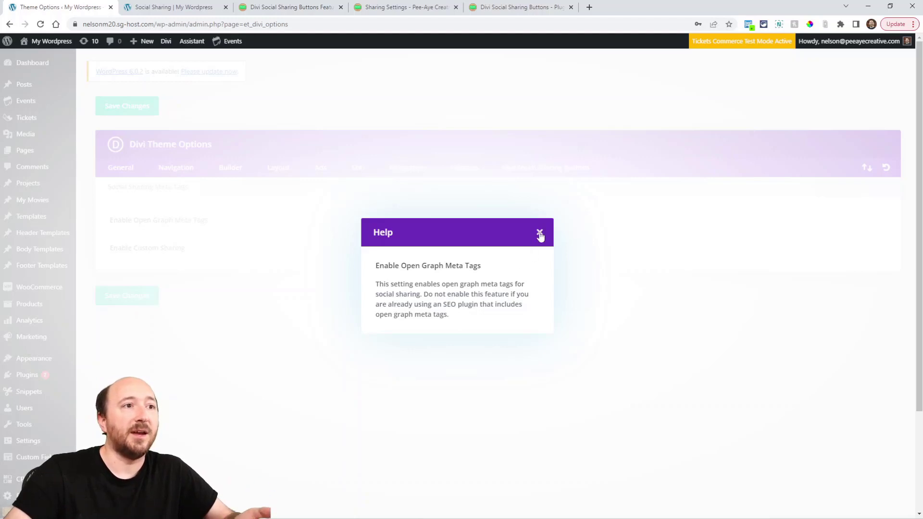
{"action": "left_click", "coordinate": [539, 234]}
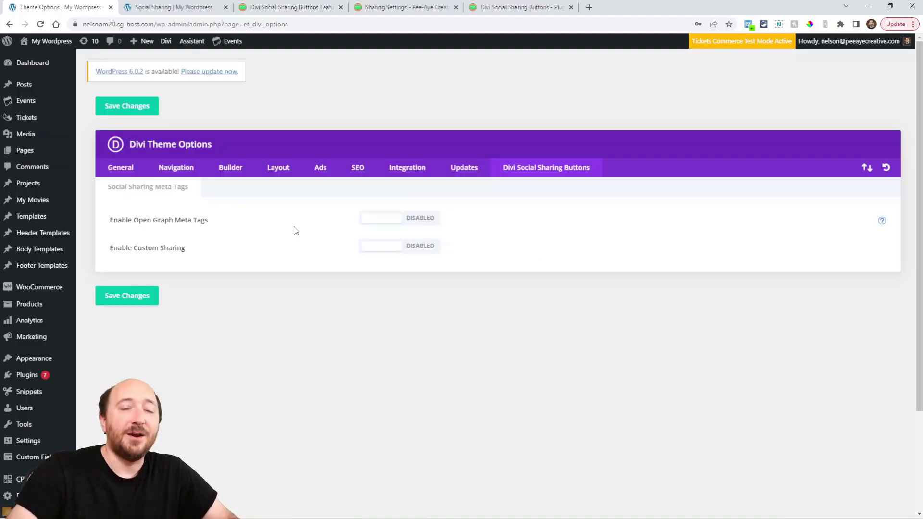
{"action": "left_click", "coordinate": [399, 218]}
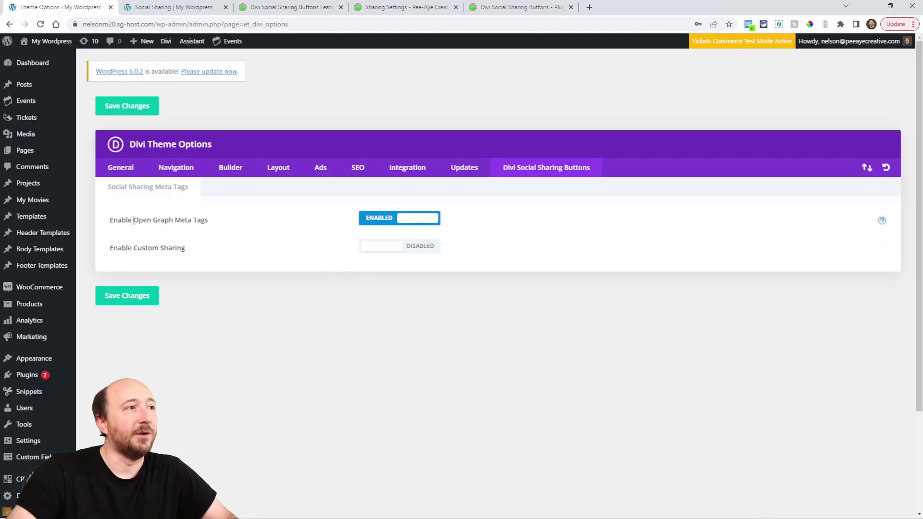
{"action": "double_click", "coordinate": [170, 219]}
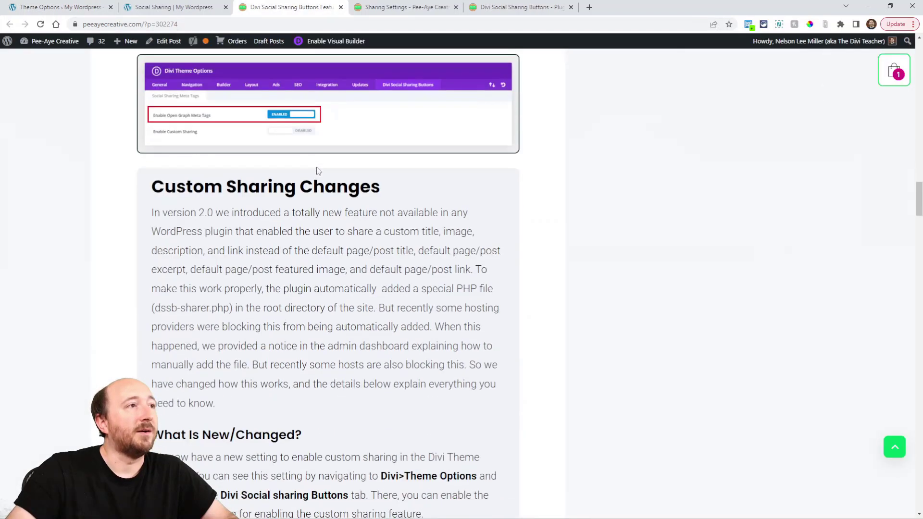
Scroll through the Custom Sharing Changes explanation in the blog post
{"action": "scroll", "scroll_direction": "down", "scroll_amount": 3}
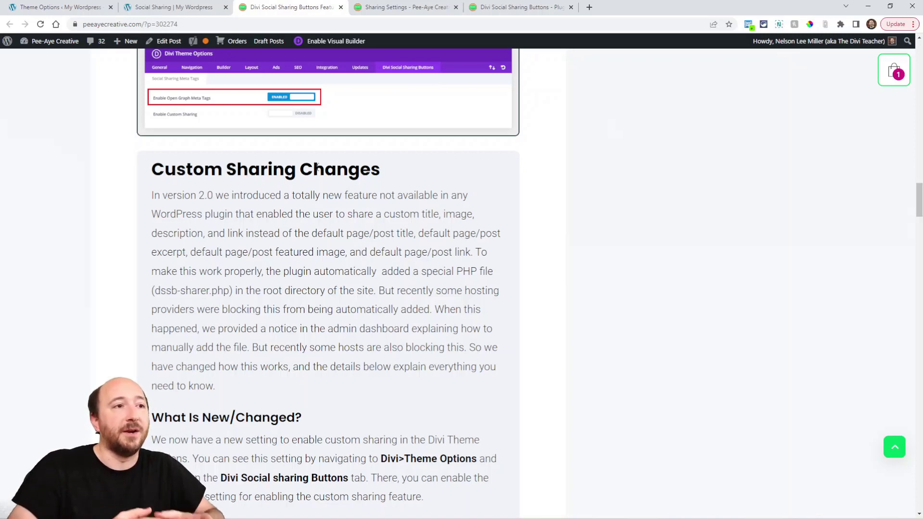
{"action": "scroll", "scroll_direction": "down", "scroll_amount": 3}
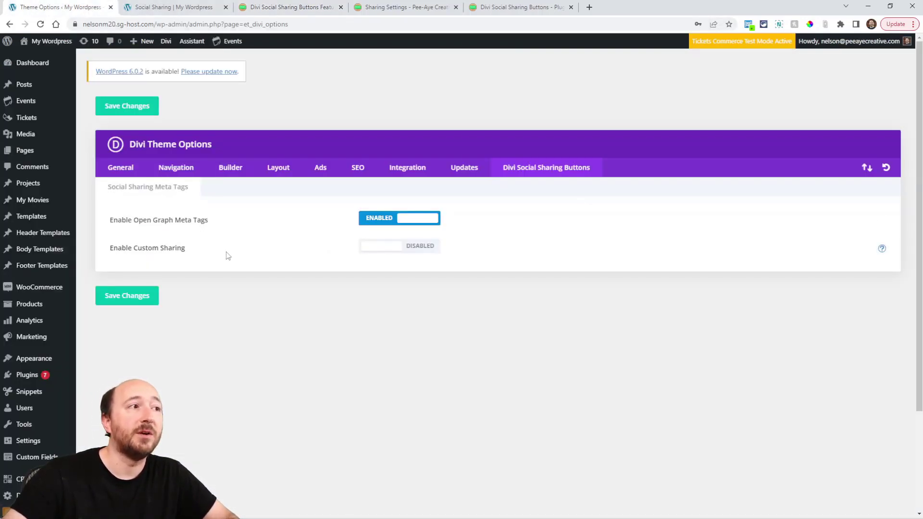
{"action": "mouse_move", "coordinate": [394, 290]}
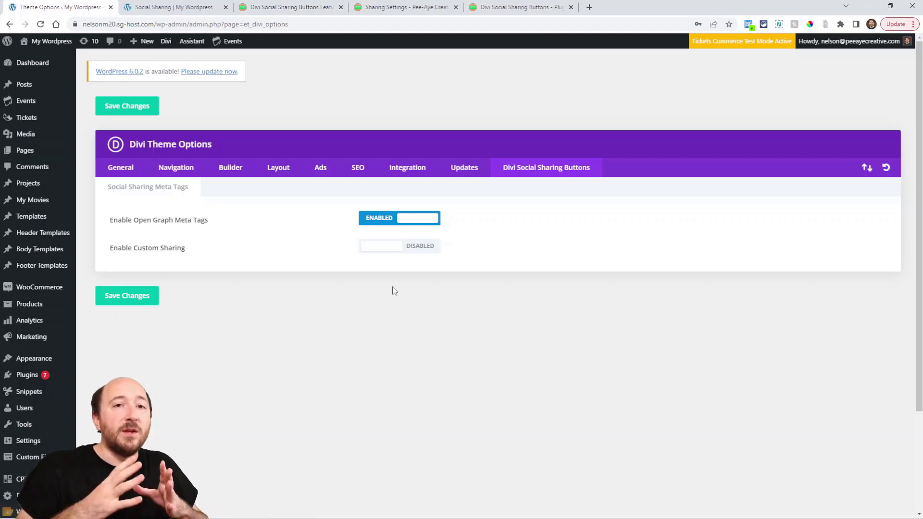
{"action": "mouse_move", "coordinate": [355, 262]}
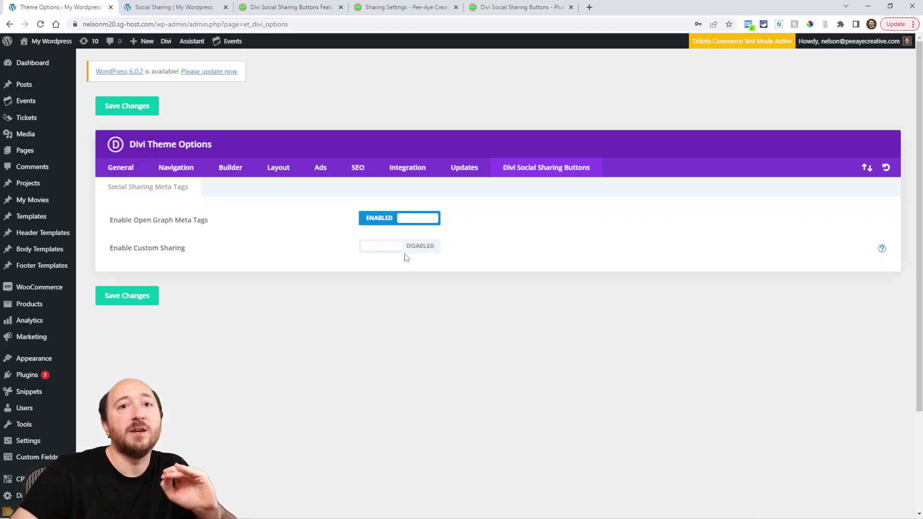
Return to the update post and scroll down to its Technical Section on enabling custom sharing
{"action": "left_click", "coordinate": [288, 6]}
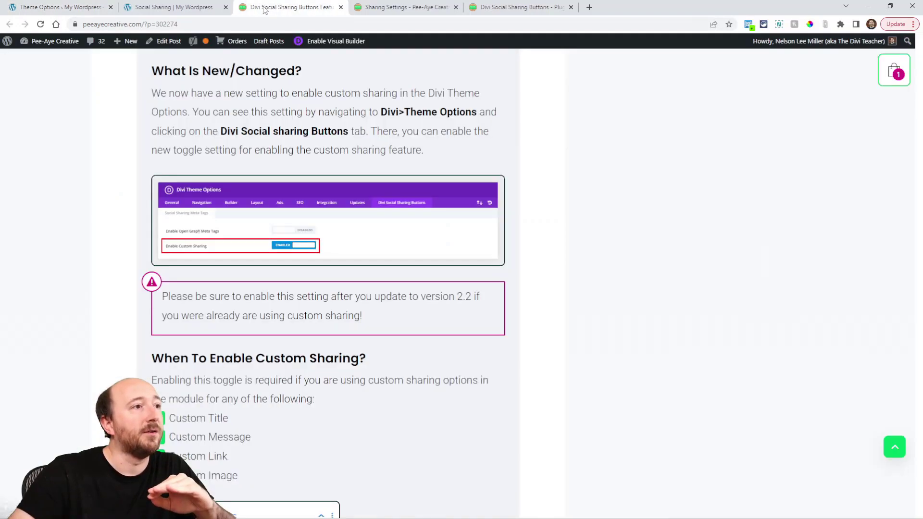
{"action": "scroll", "scroll_direction": "up", "scroll_amount": 3}
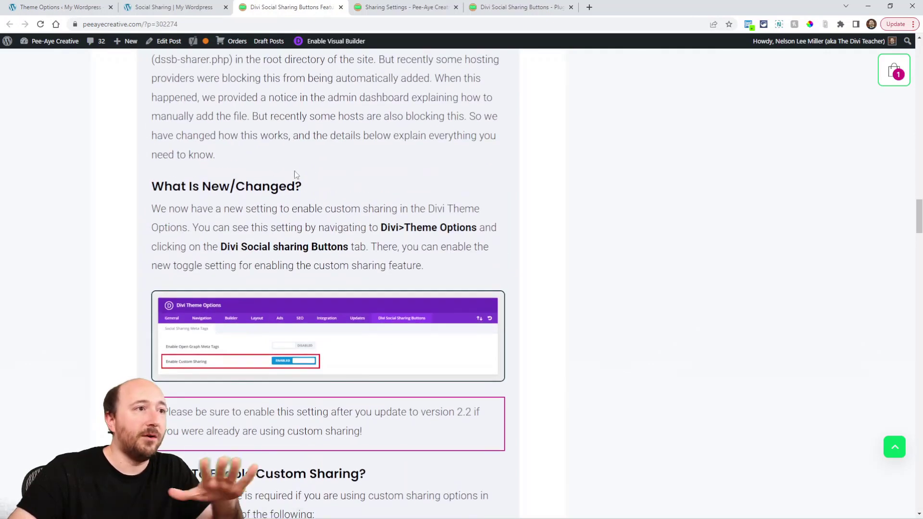
{"action": "scroll", "scroll_direction": "down", "scroll_amount": 3}
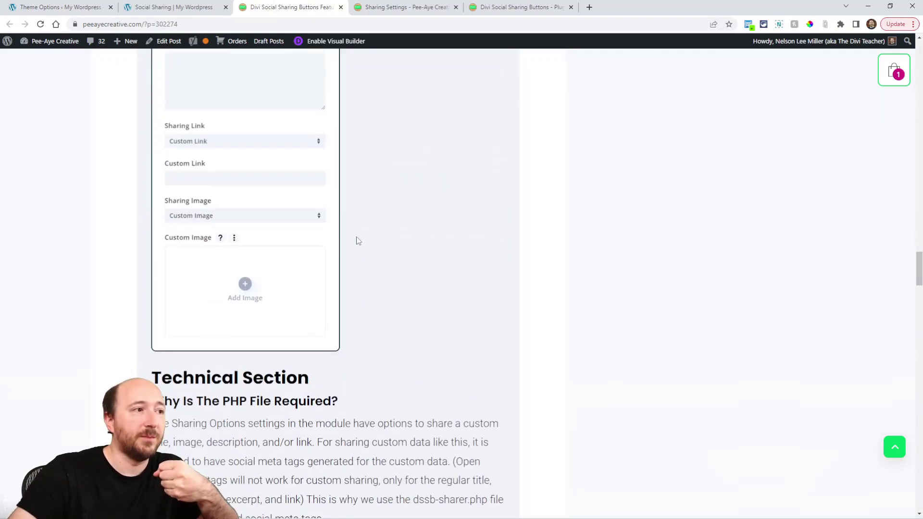
{"action": "scroll", "scroll_direction": "down", "scroll_amount": 3}
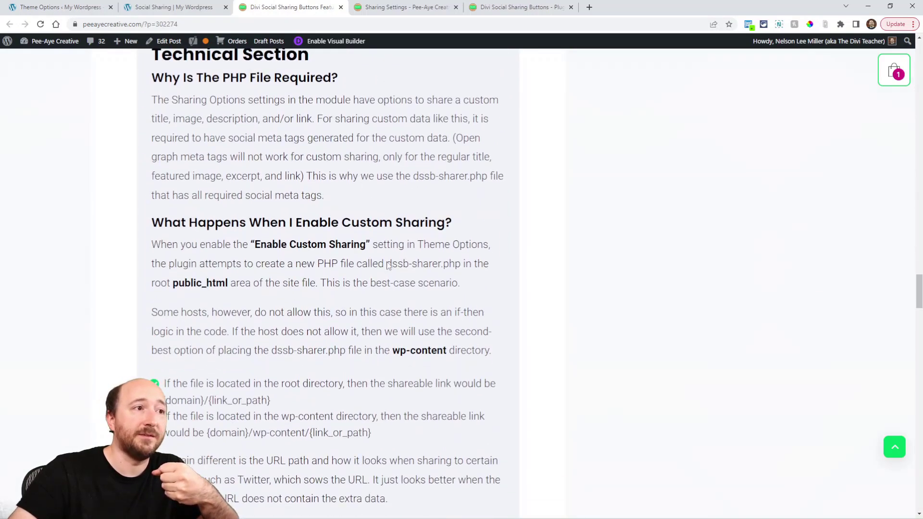
{"action": "scroll", "scroll_direction": "down", "scroll_amount": 3}
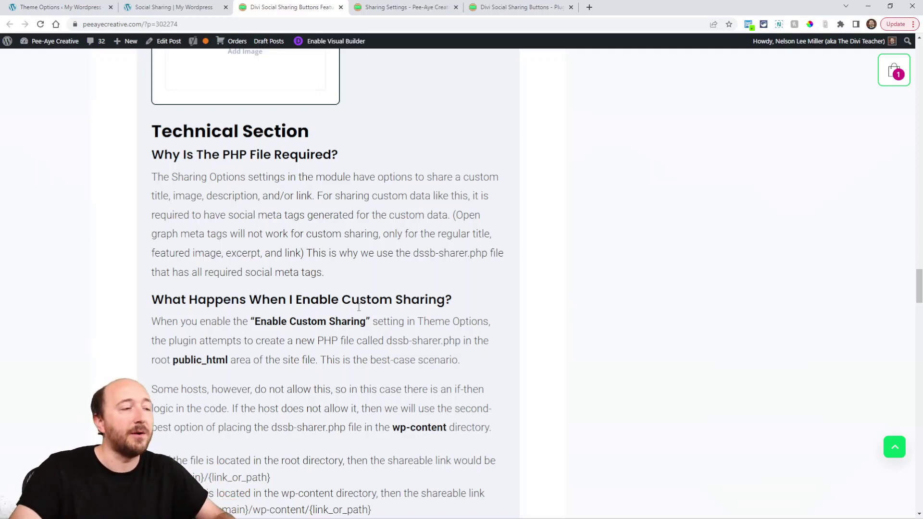
{"action": "scroll", "scroll_direction": "down", "scroll_amount": 3}
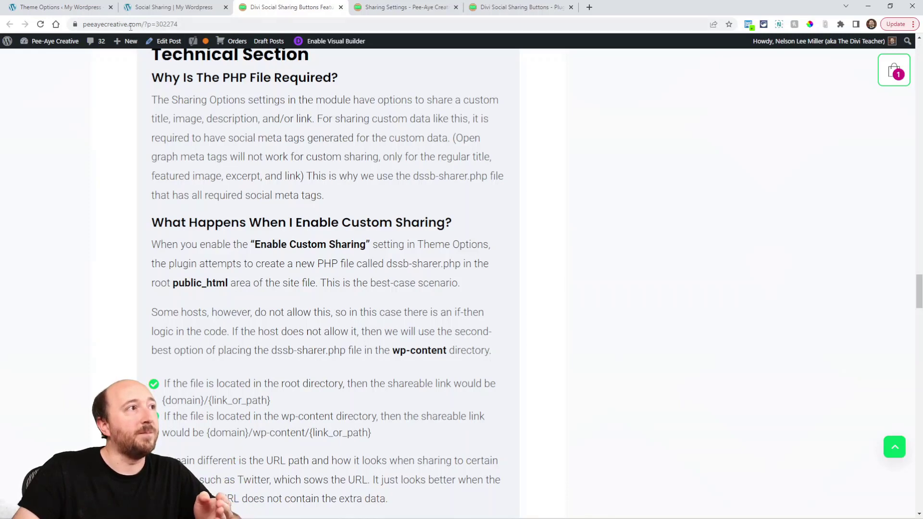
Reopen the Sharing Button Settings on the Social Sharing page, showing the custom title, message and link options
{"action": "left_click", "coordinate": [59, 7]}
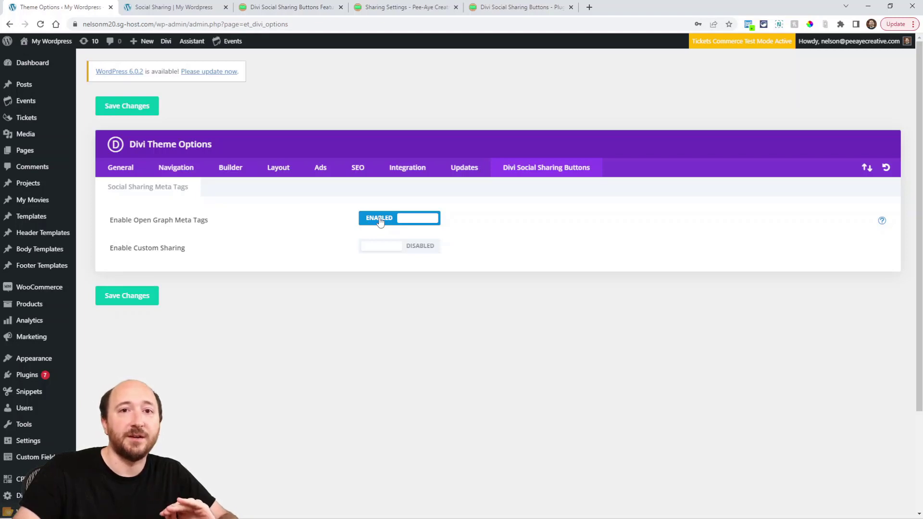
{"action": "left_click", "coordinate": [397, 245]}
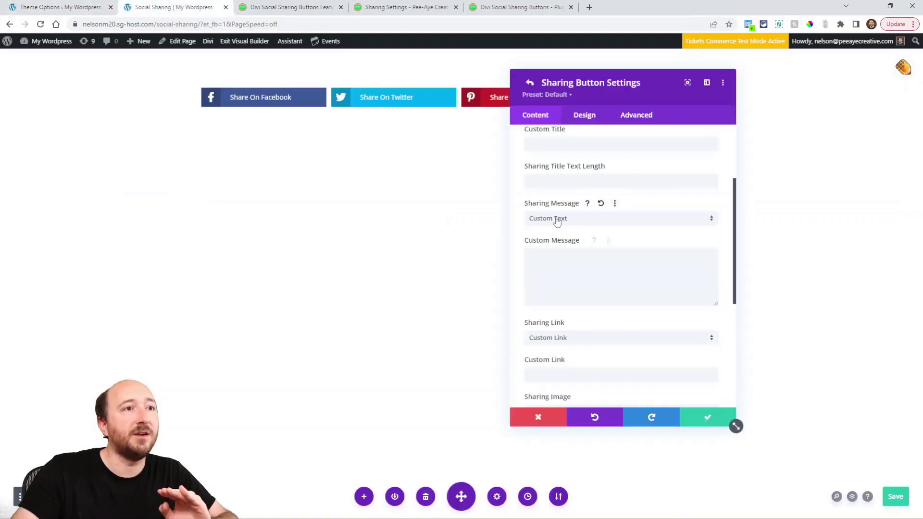
{"action": "left_click", "coordinate": [620, 218]}
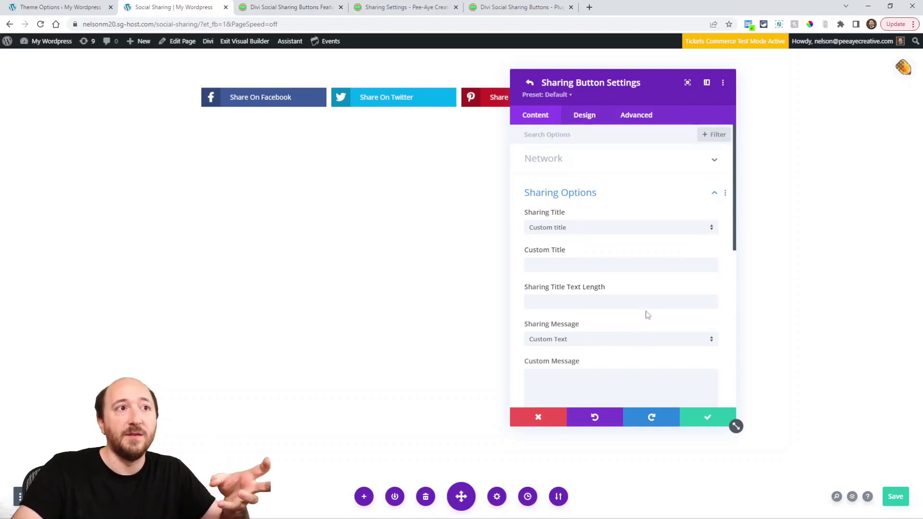
{"action": "left_click", "coordinate": [620, 227]}
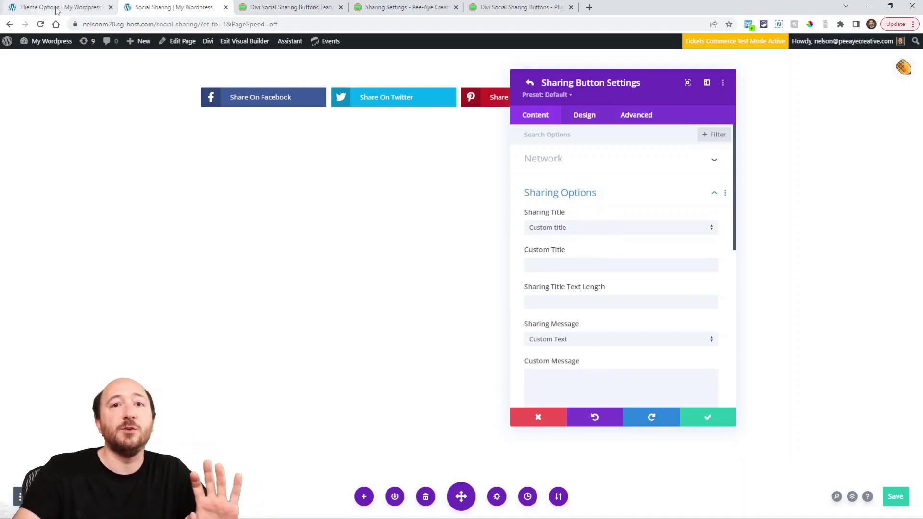
Switch on Enable Custom Sharing in Theme Options and return to the update blog post
{"action": "left_click", "coordinate": [56, 7]}
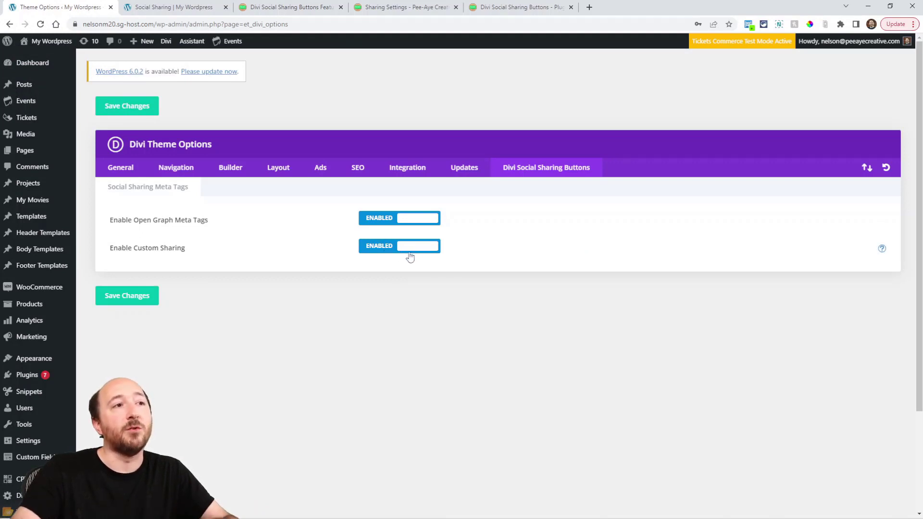
{"action": "mouse_move", "coordinate": [391, 268]}
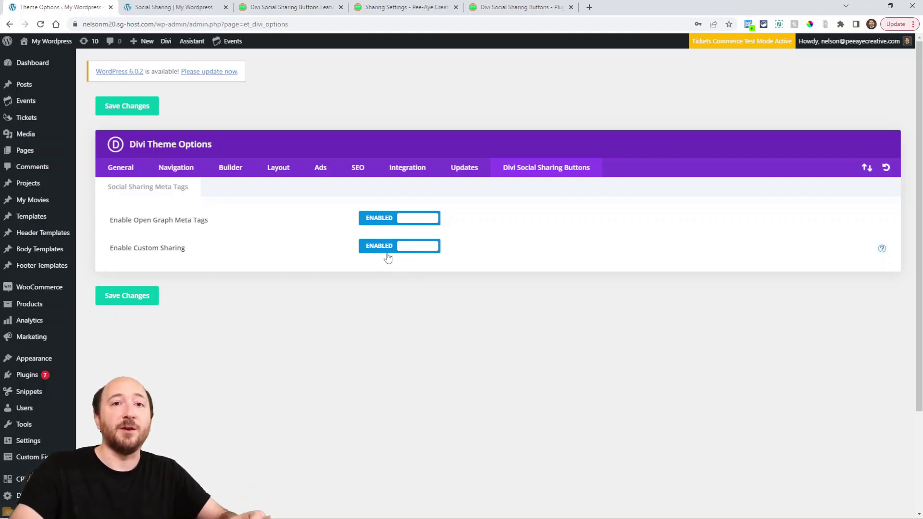
{"action": "left_click", "coordinate": [289, 7]}
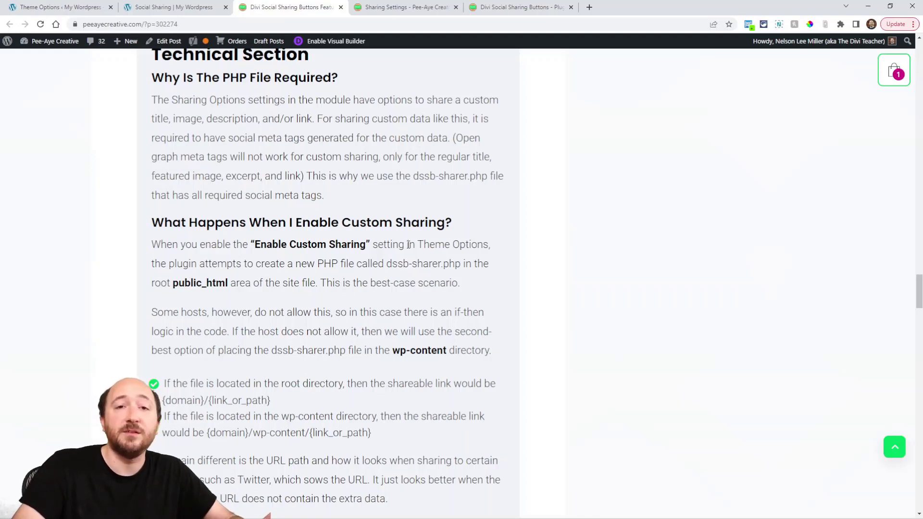
Read how custom sharing works, briefly highlighting 'wp-content' in the post
{"action": "scroll", "scroll_direction": "down", "scroll_amount": 3}
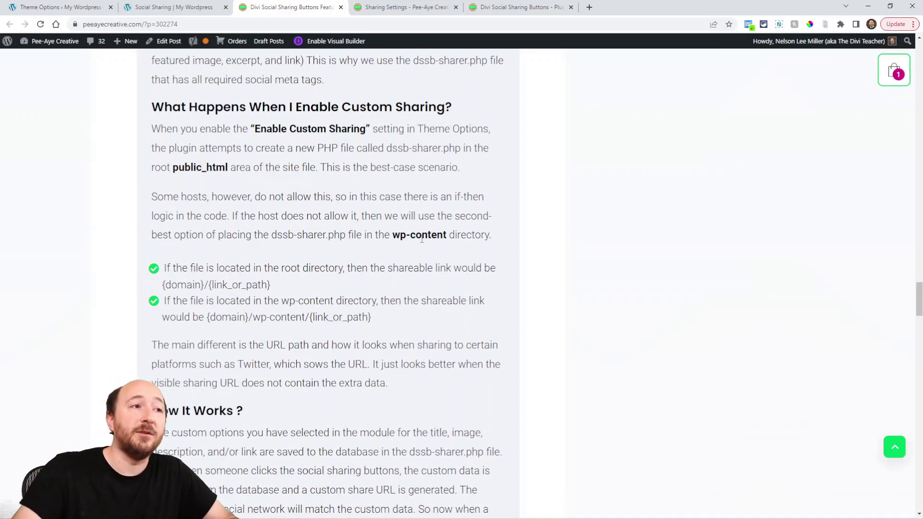
{"action": "double_click", "coordinate": [419, 234]}
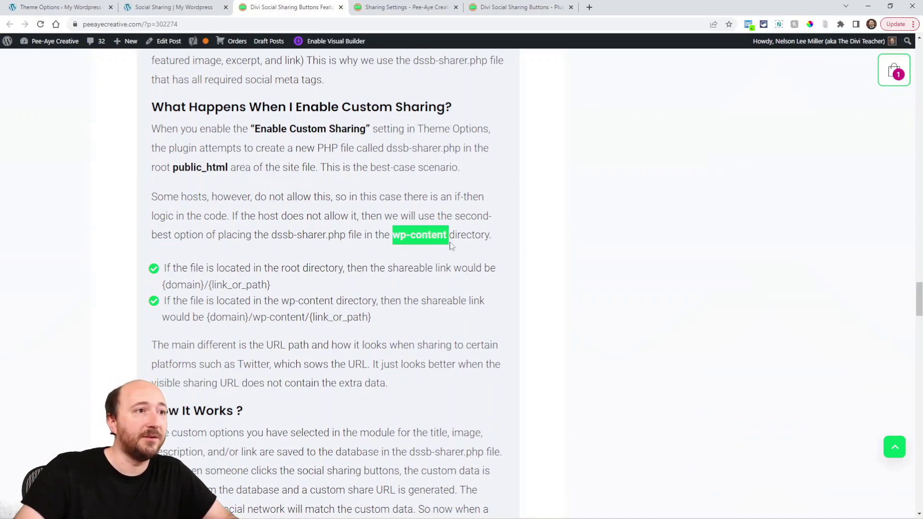
{"action": "left_click", "coordinate": [316, 274]}
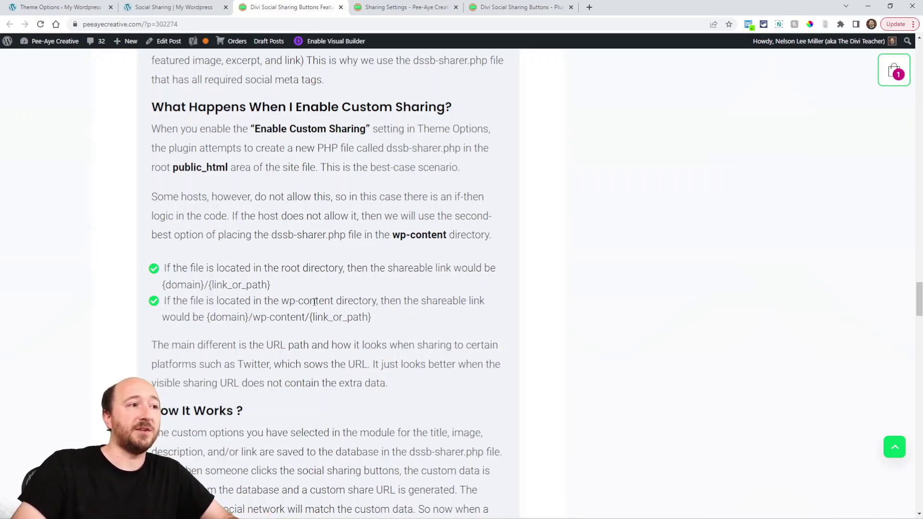
{"action": "scroll", "scroll_direction": "down", "scroll_amount": 3}
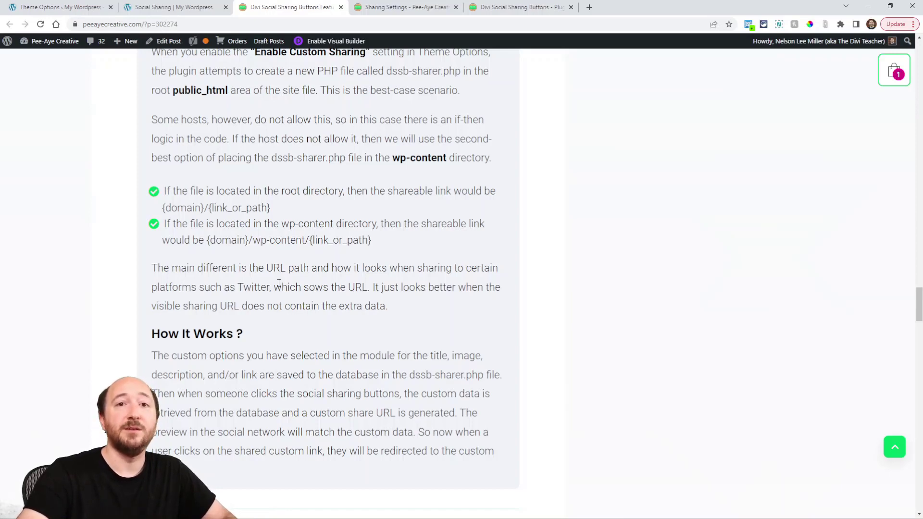
{"action": "scroll", "scroll_direction": "down", "scroll_amount": 3}
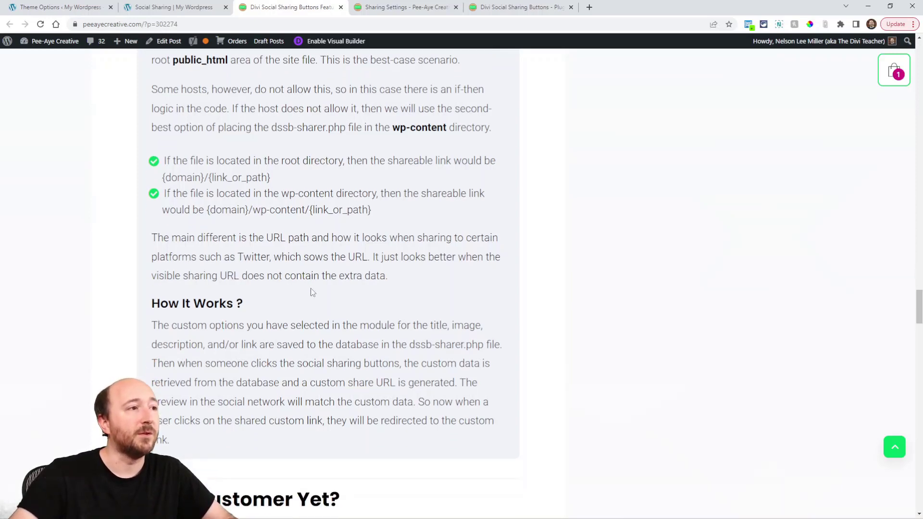
Scroll back through Custom Sharing Changes up to the New Features dynamic content section
{"action": "scroll", "scroll_direction": "down", "scroll_amount": 3}
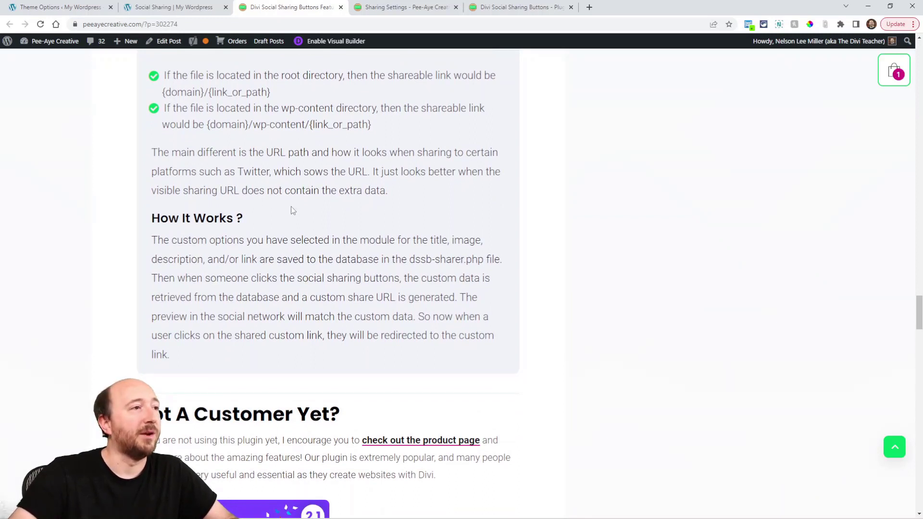
{"action": "scroll", "scroll_direction": "down", "scroll_amount": 3}
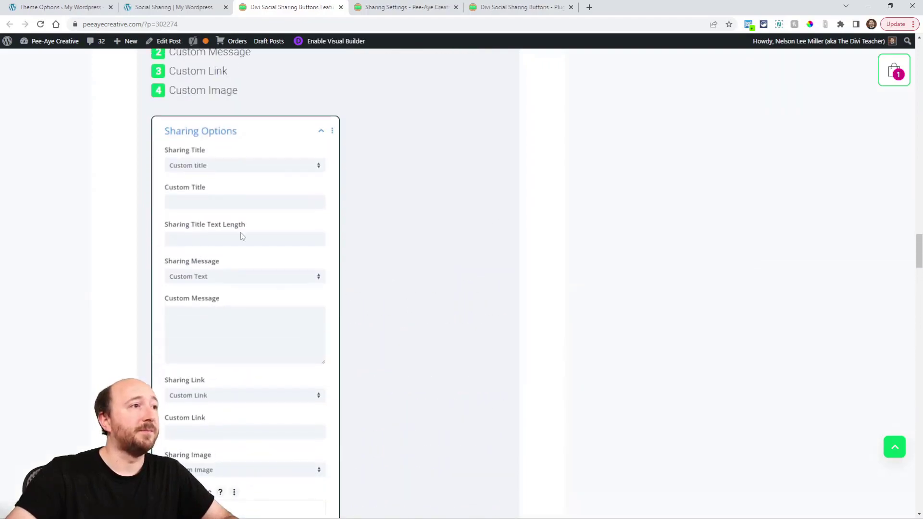
{"action": "scroll", "scroll_direction": "up", "scroll_amount": 3}
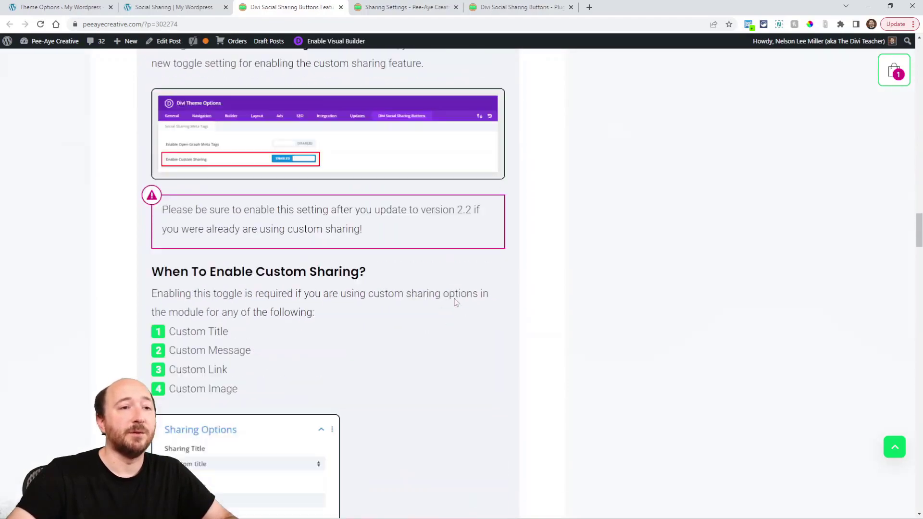
{"action": "scroll", "scroll_direction": "down", "scroll_amount": 3}
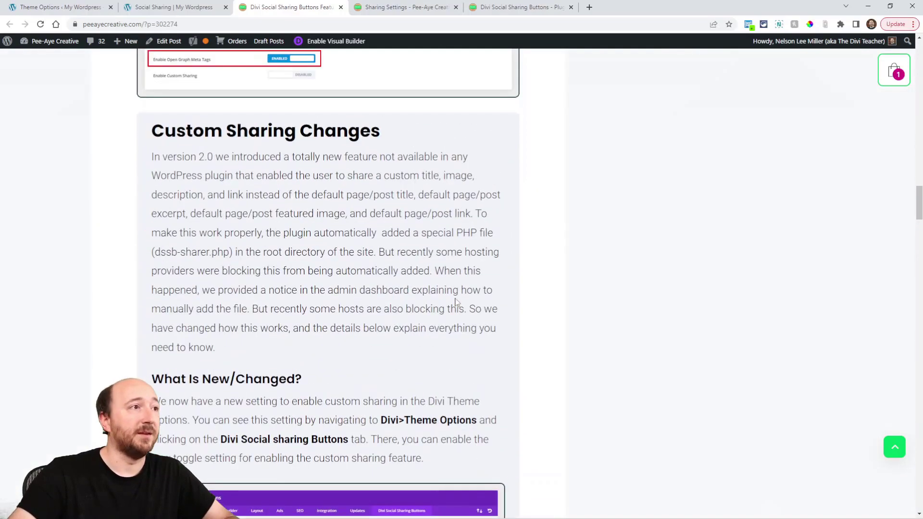
{"action": "scroll", "scroll_direction": "down", "scroll_amount": 3}
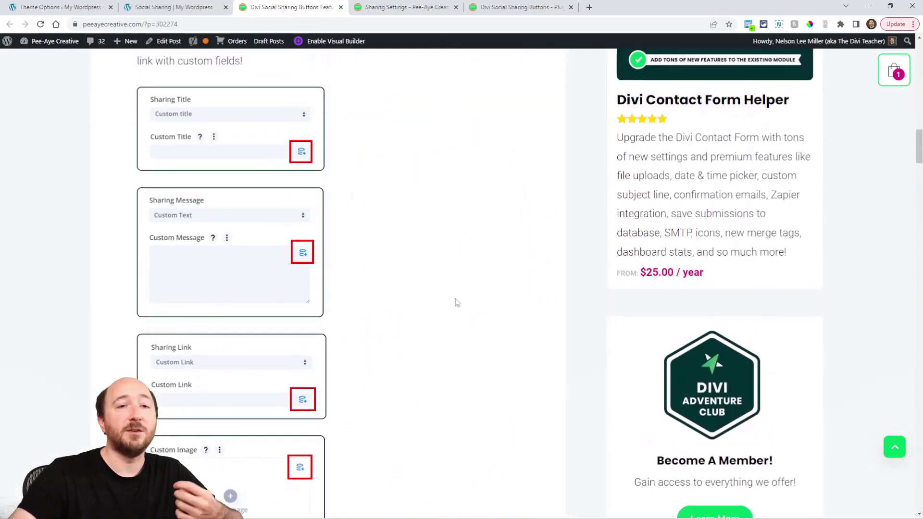
{"action": "scroll", "scroll_direction": "up", "scroll_amount": 3}
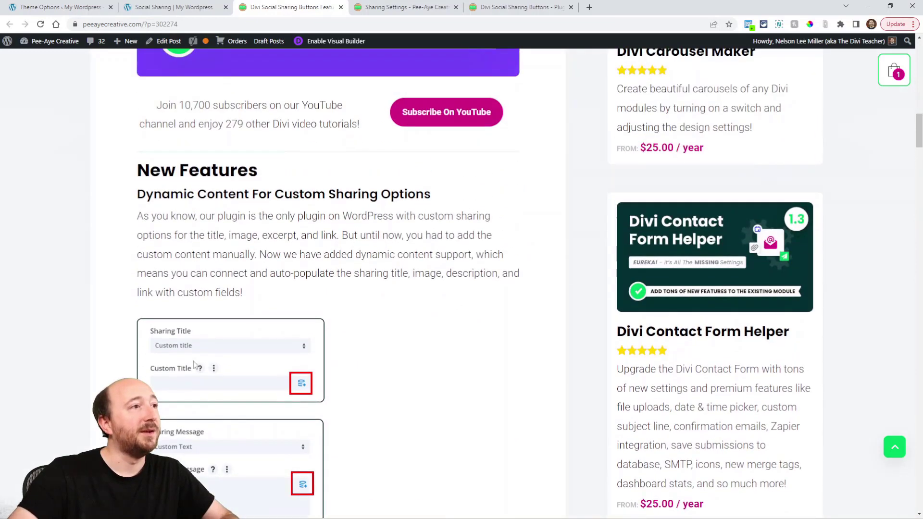